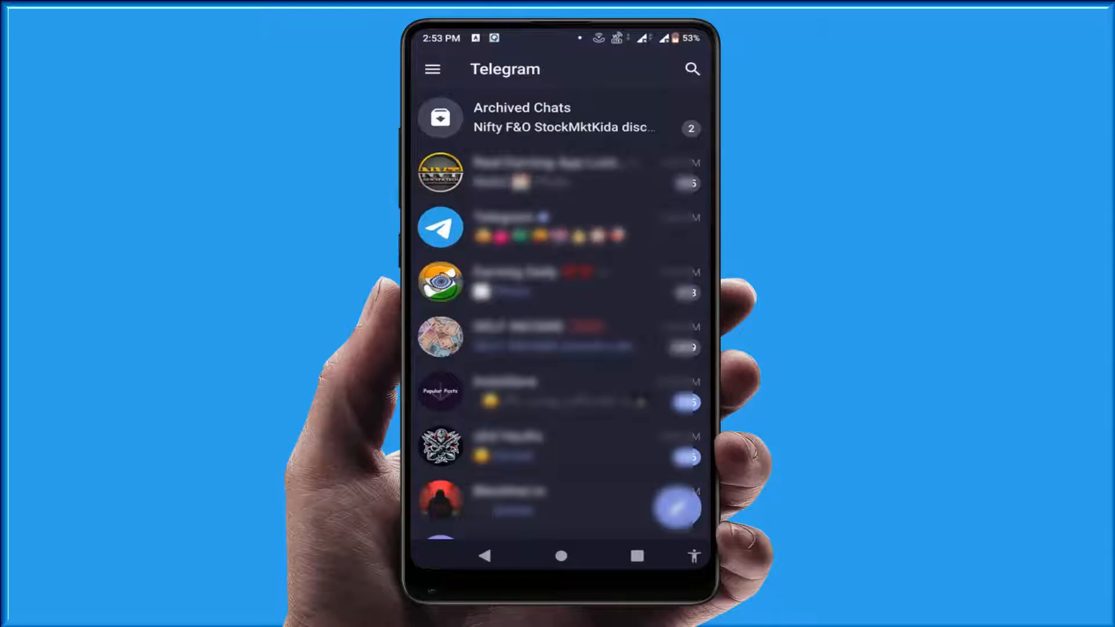
Open the Telegram account Settings from the chat list
left_click(432, 69)
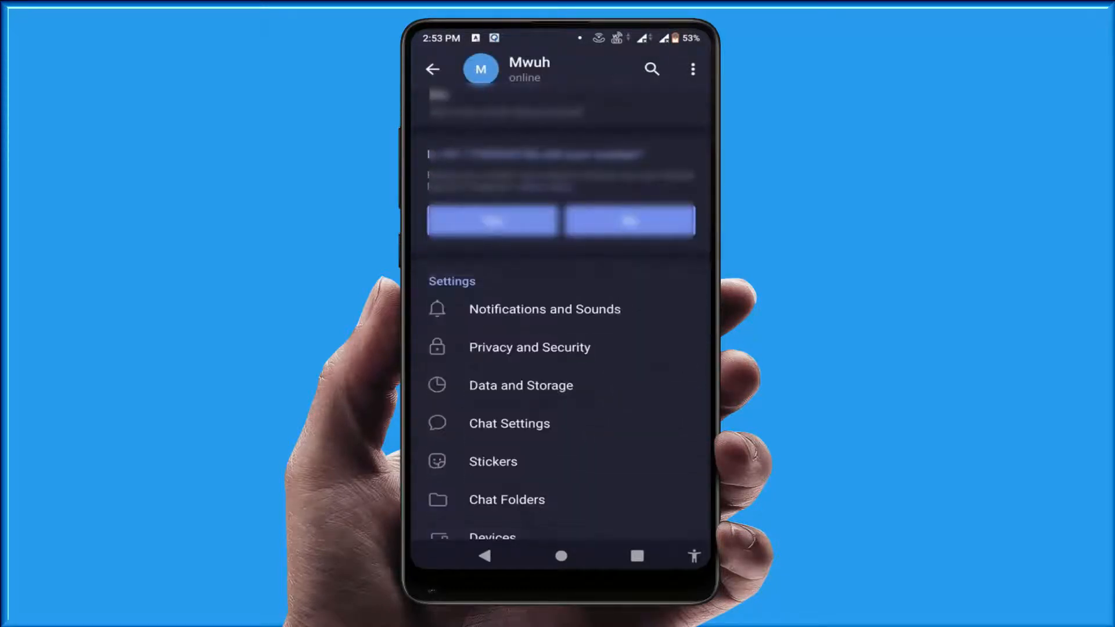
Open Privacy and Security, then the Voice Messages setting (currently Everybody)
left_click(529, 347)
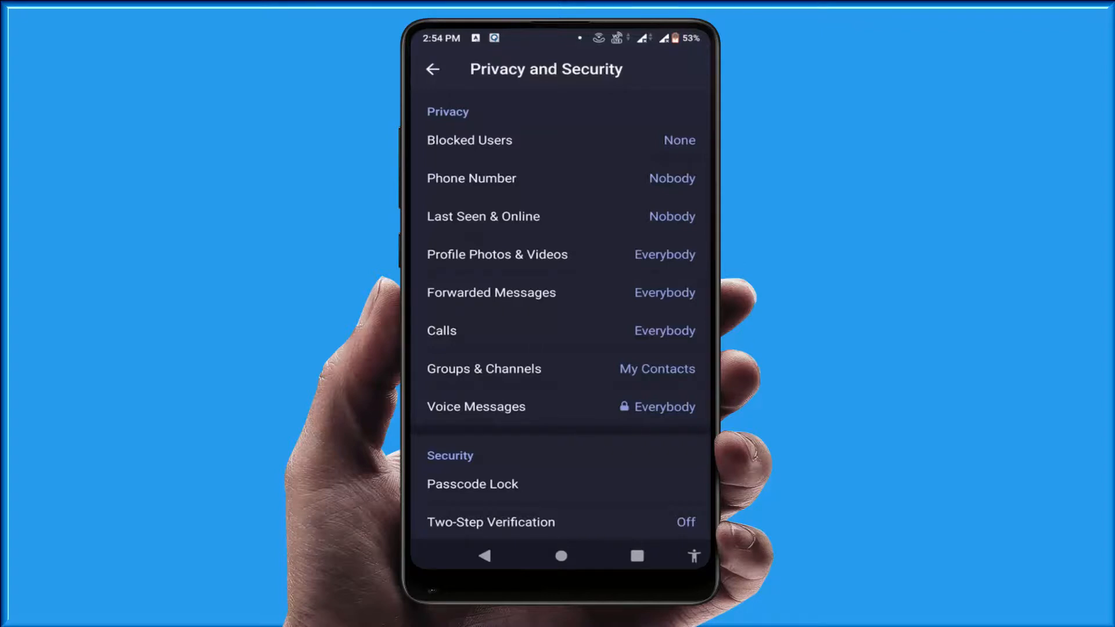
left_click(476, 407)
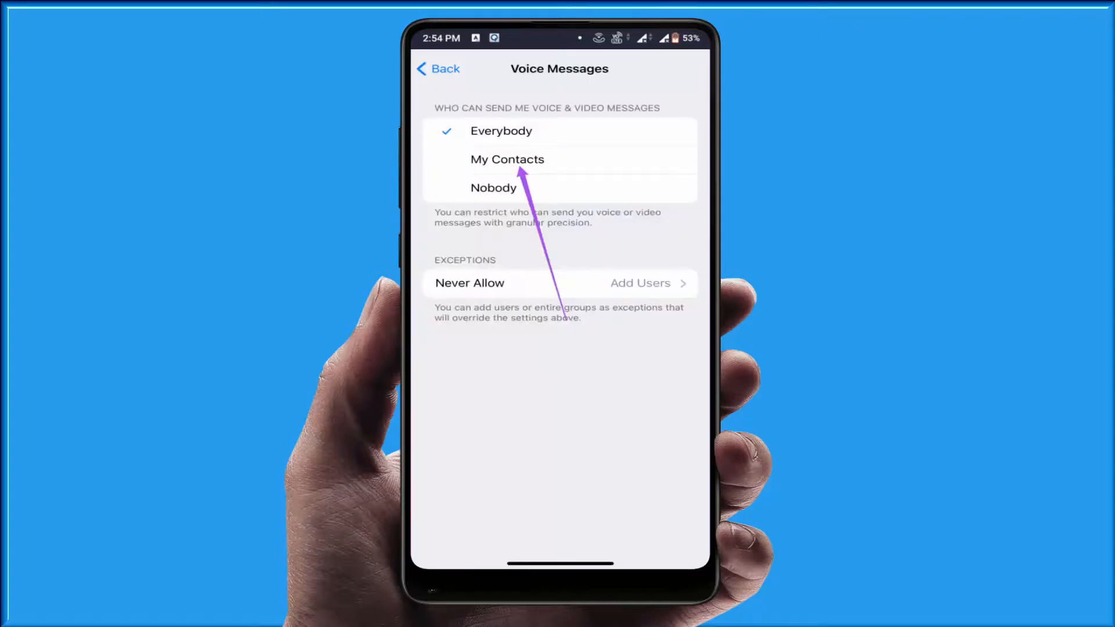